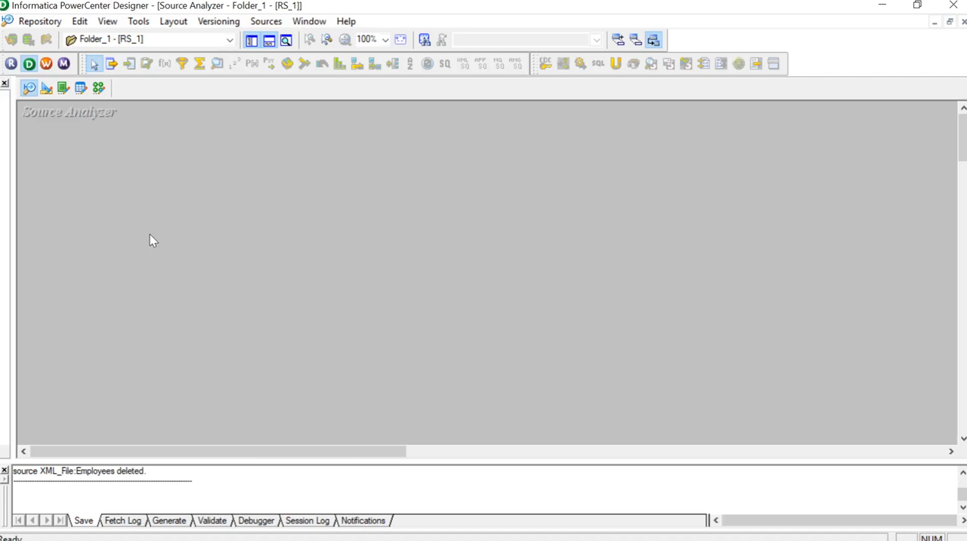
mouse_move(266, 20)
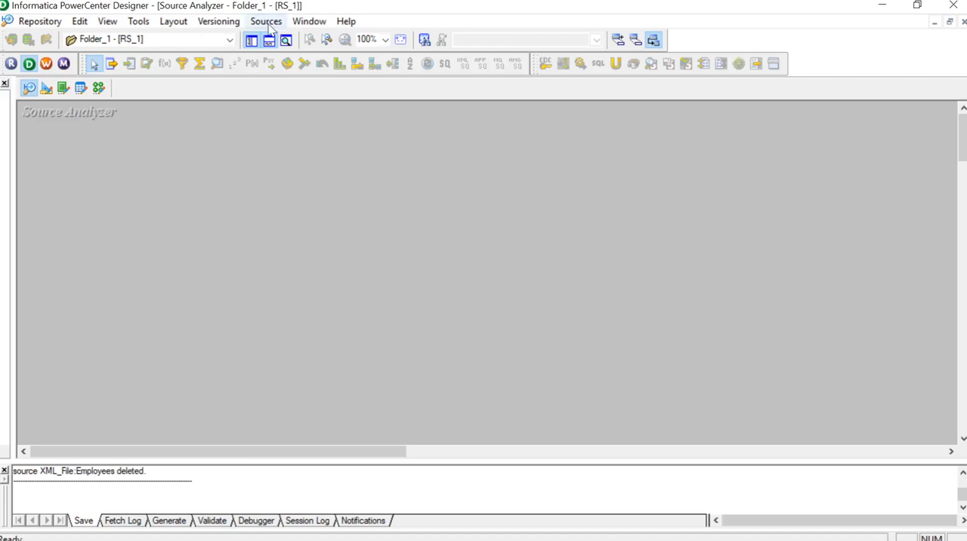
Step: Import an XML definition from the original Employees schema file to launch the XML Wizard
click(266, 21)
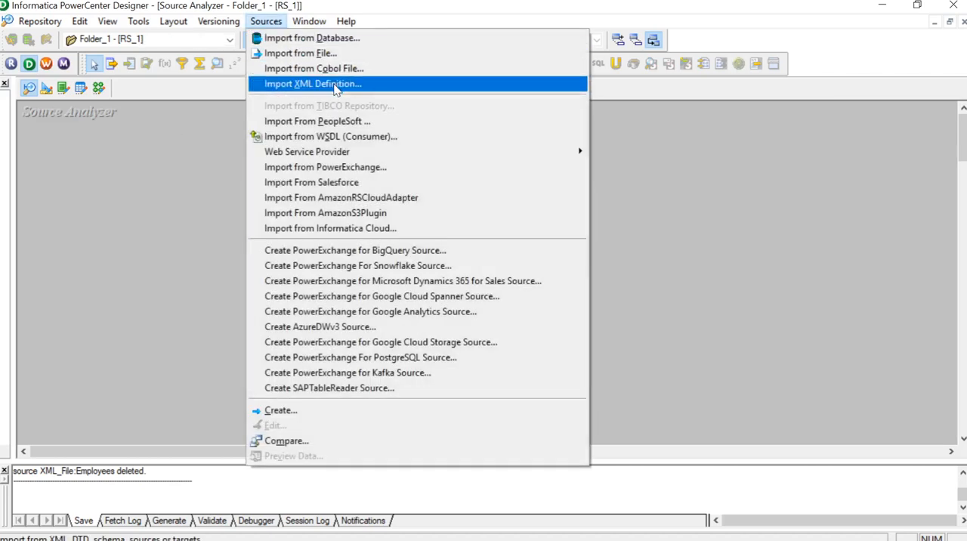
click(313, 83)
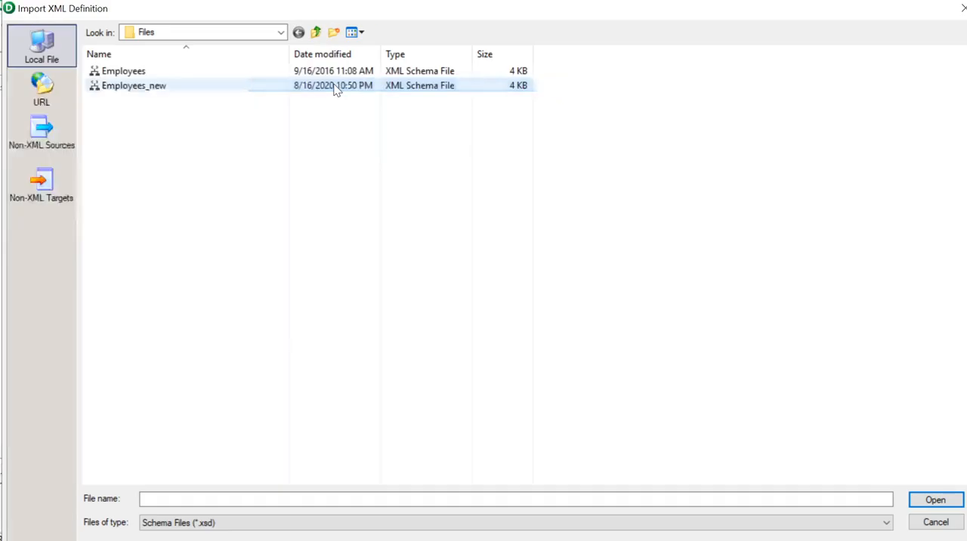
click(123, 70)
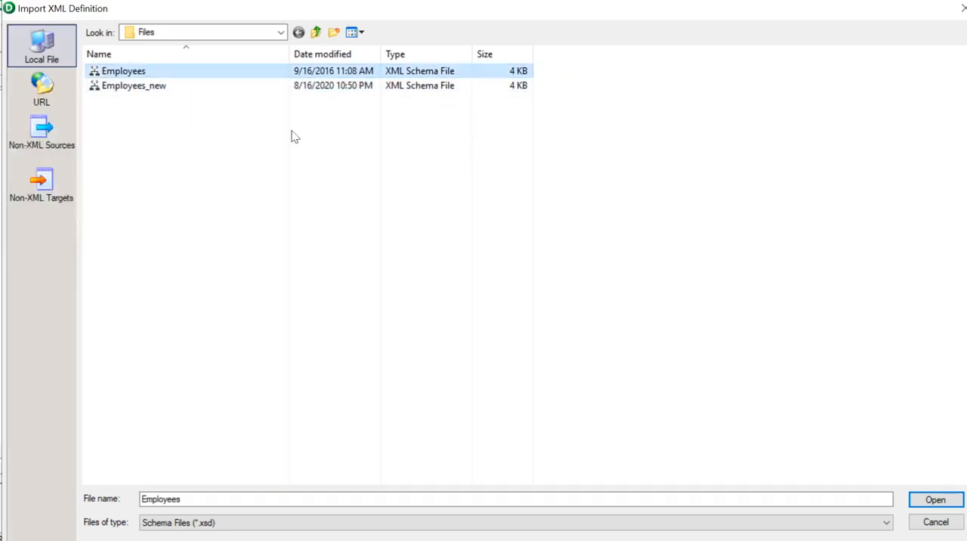
mouse_move(936, 500)
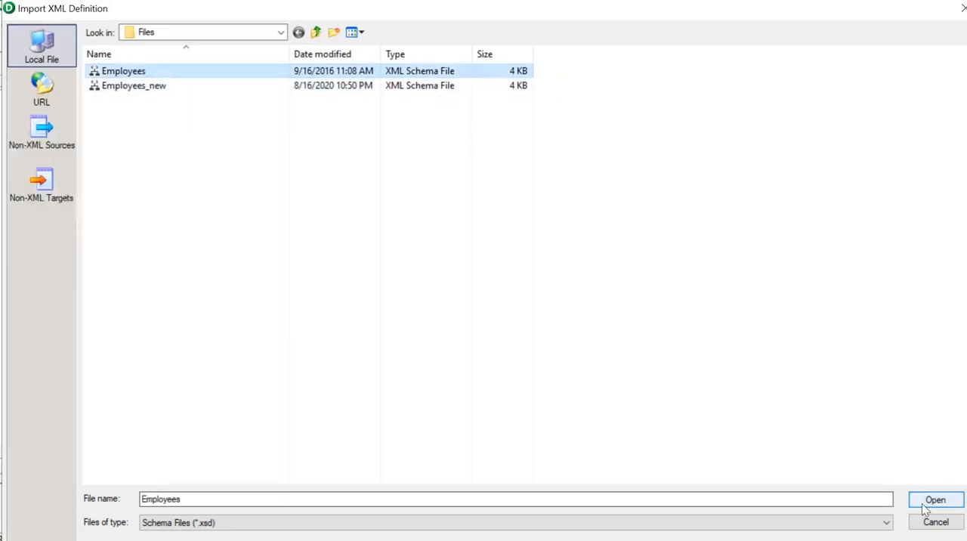
click(935, 500)
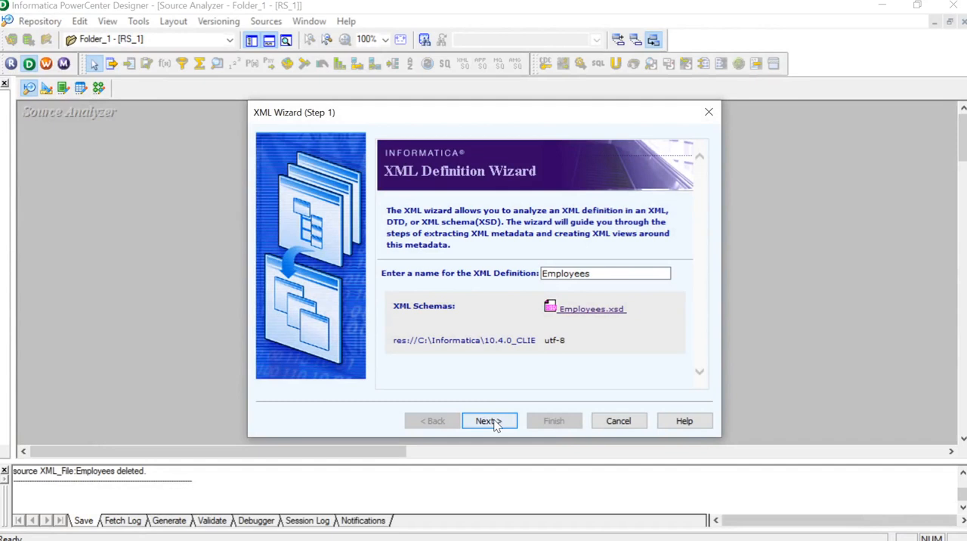
Step: Generate the Employees definition using Hierarchy Relationships with normalized XML views
click(486, 420)
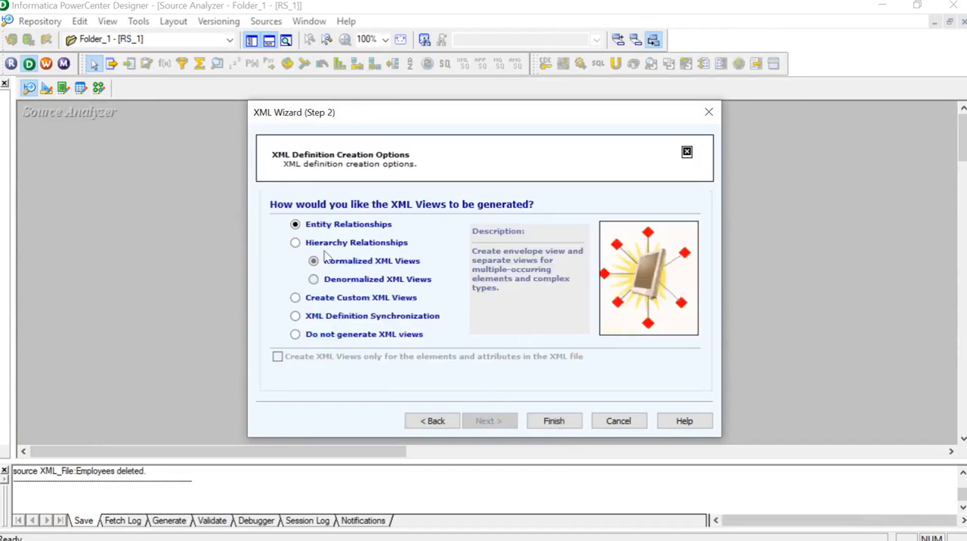
click(295, 241)
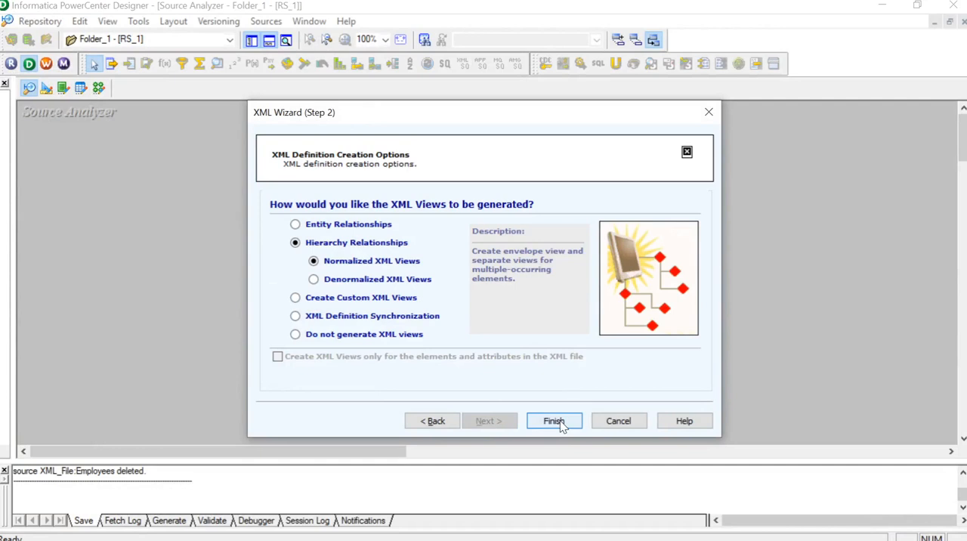
click(554, 421)
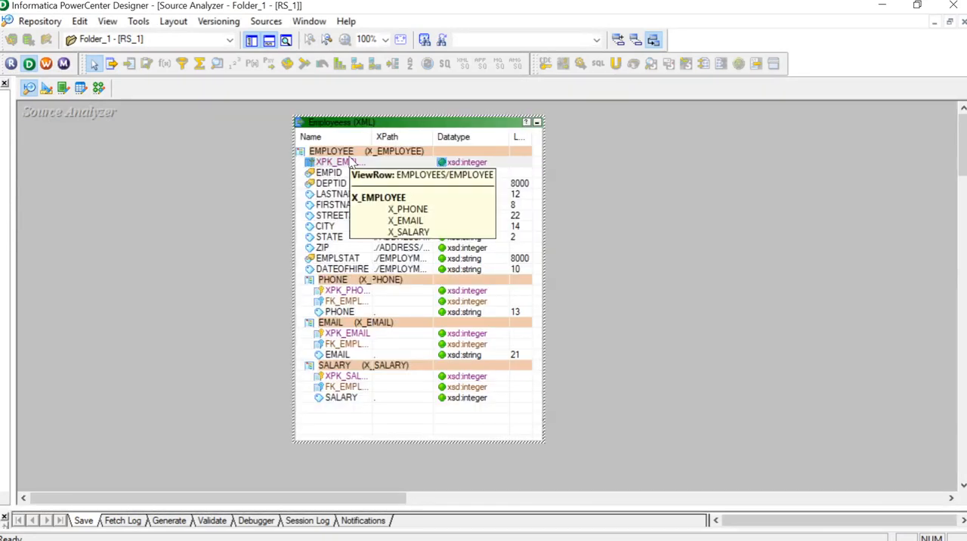
click(336, 161)
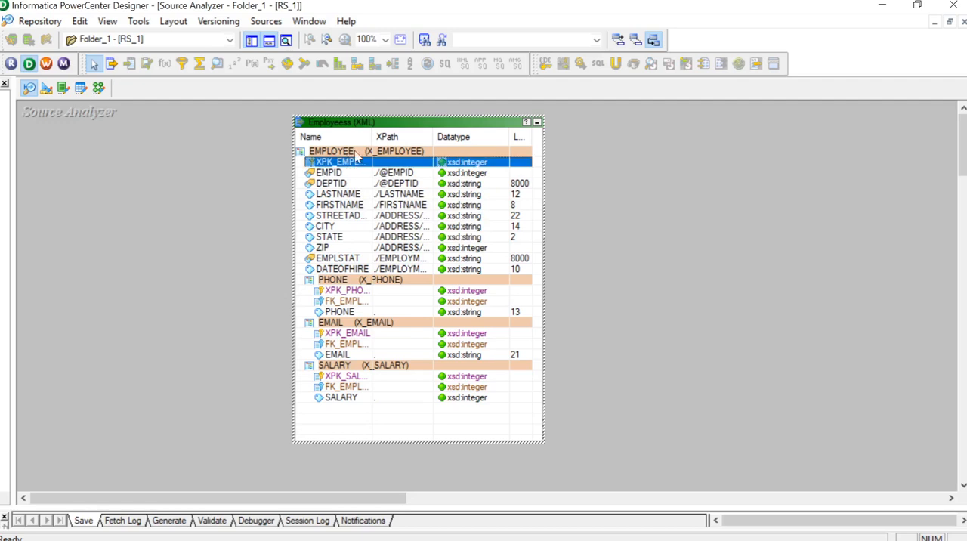
click(332, 183)
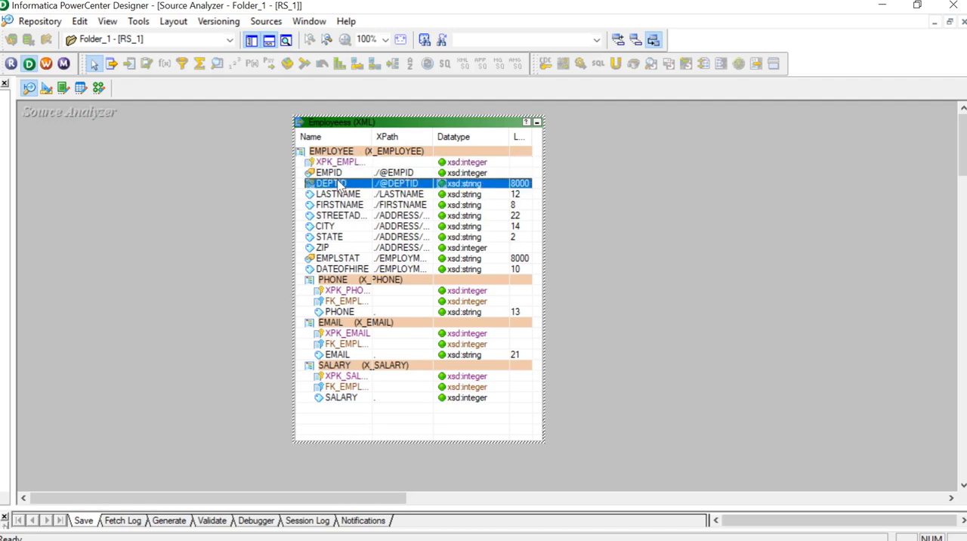
click(338, 194)
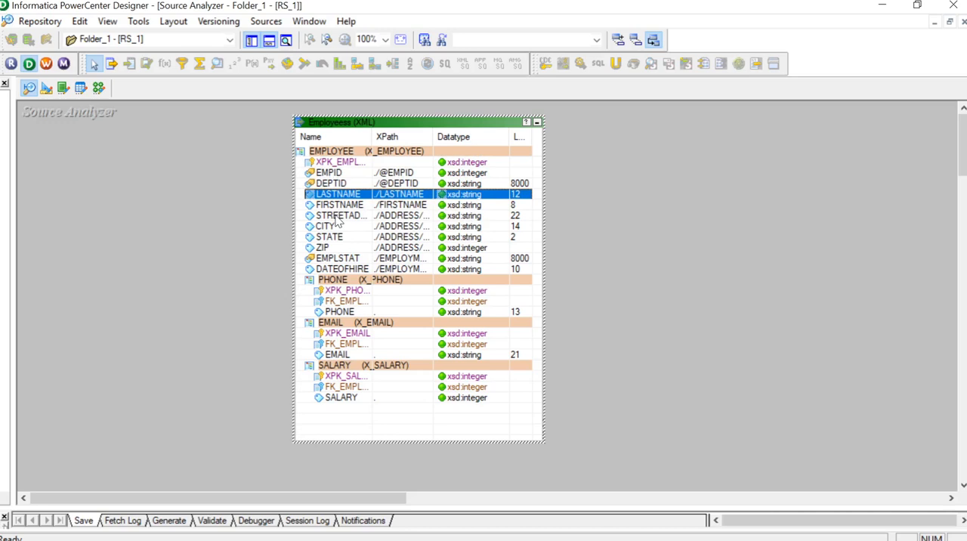
click(340, 215)
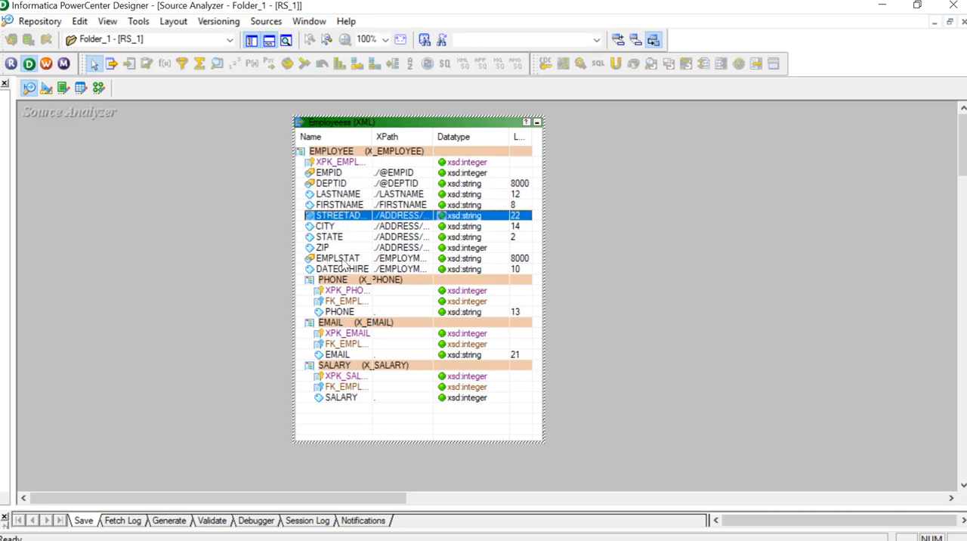
click(341, 269)
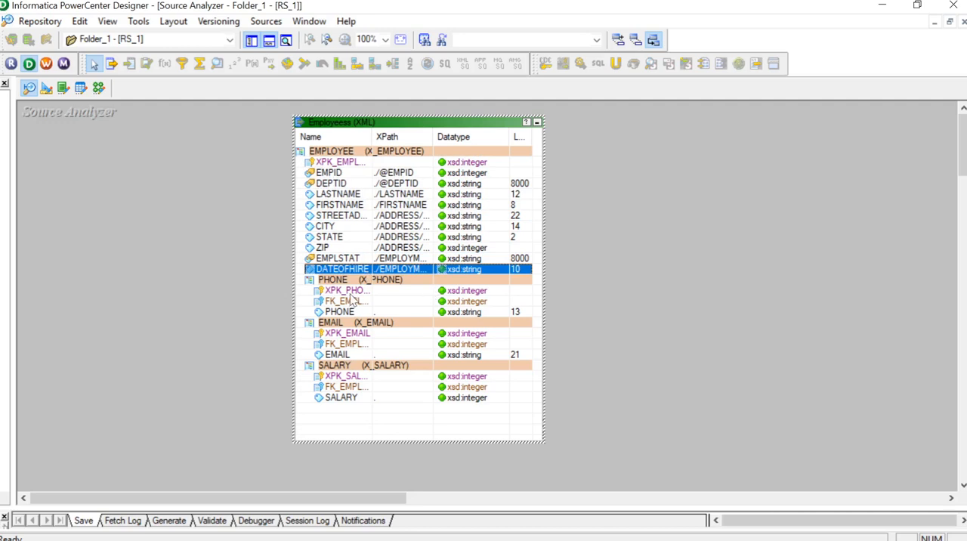
click(346, 290)
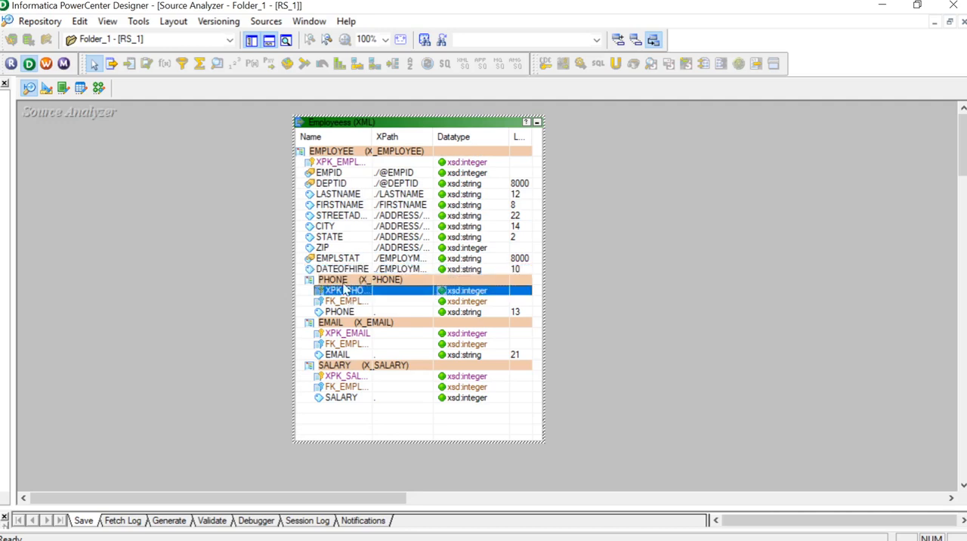
click(347, 333)
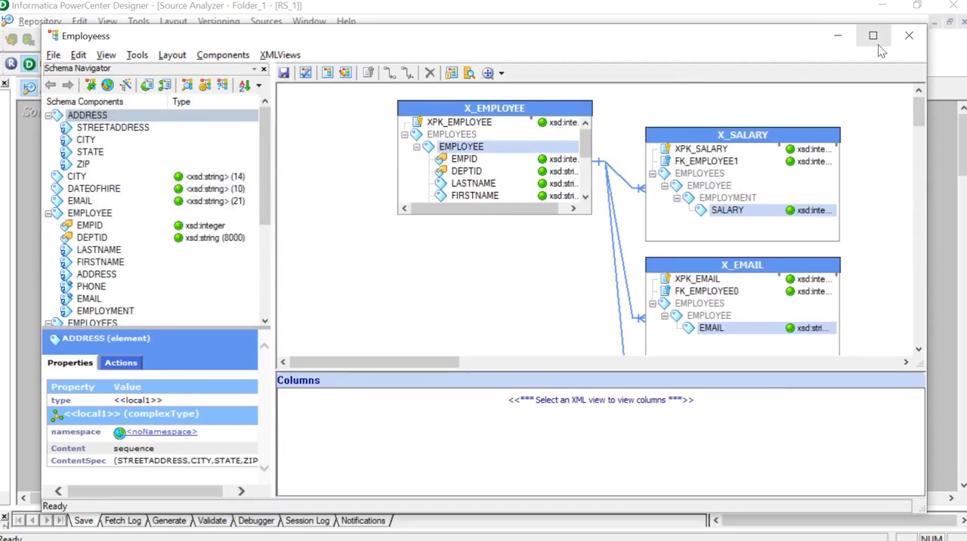
Step: Maximize the XML Editor and review DATEOFHIRE, STREETADDRESS, STATE and FIRSTNAME element properties
click(873, 36)
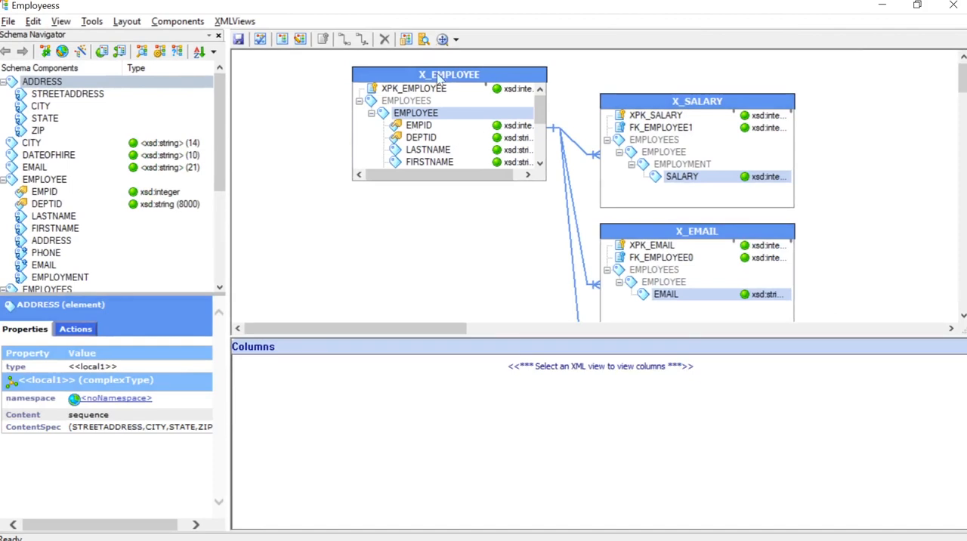
click(697, 100)
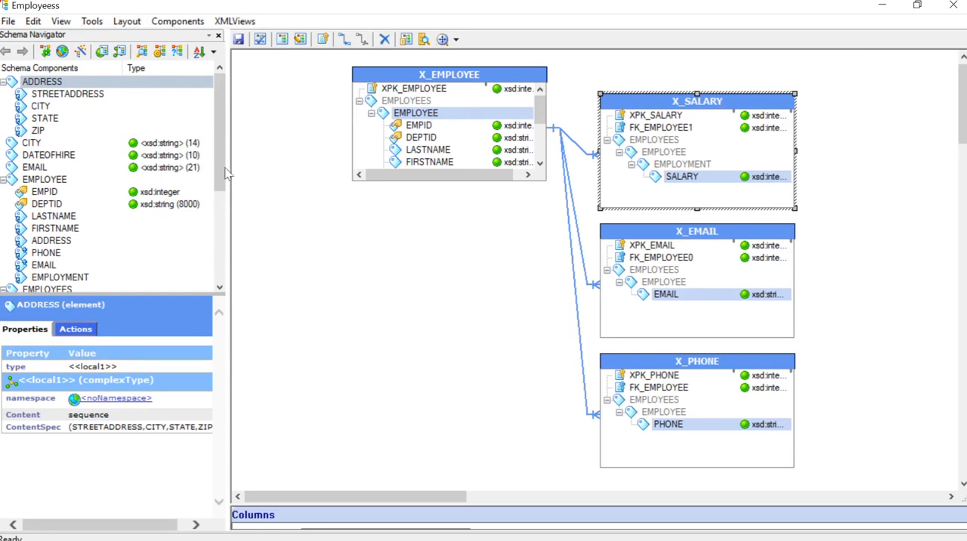
click(49, 155)
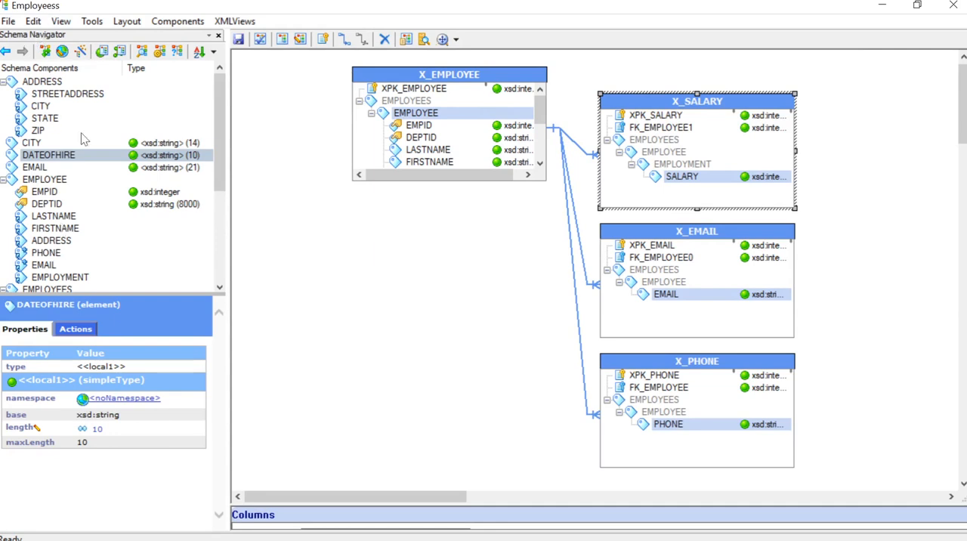
click(66, 93)
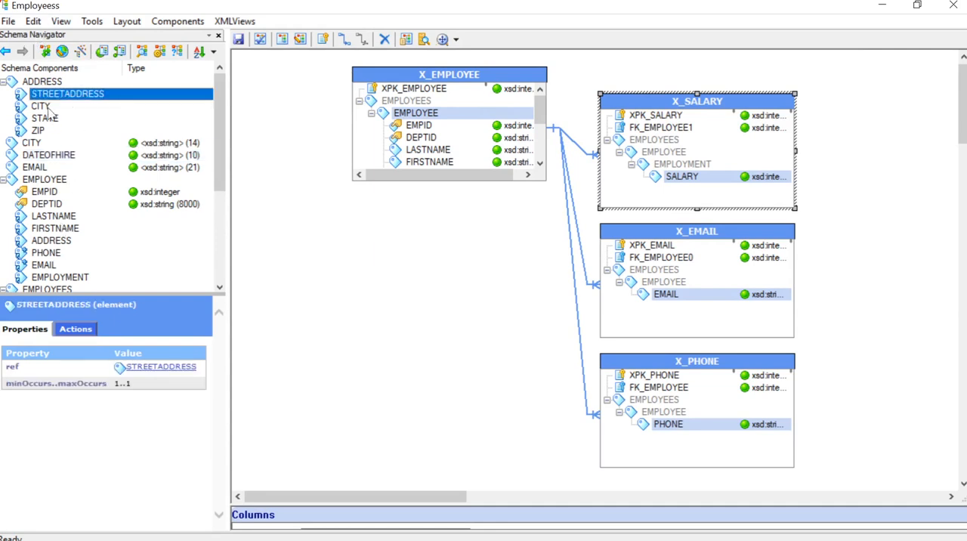
click(45, 118)
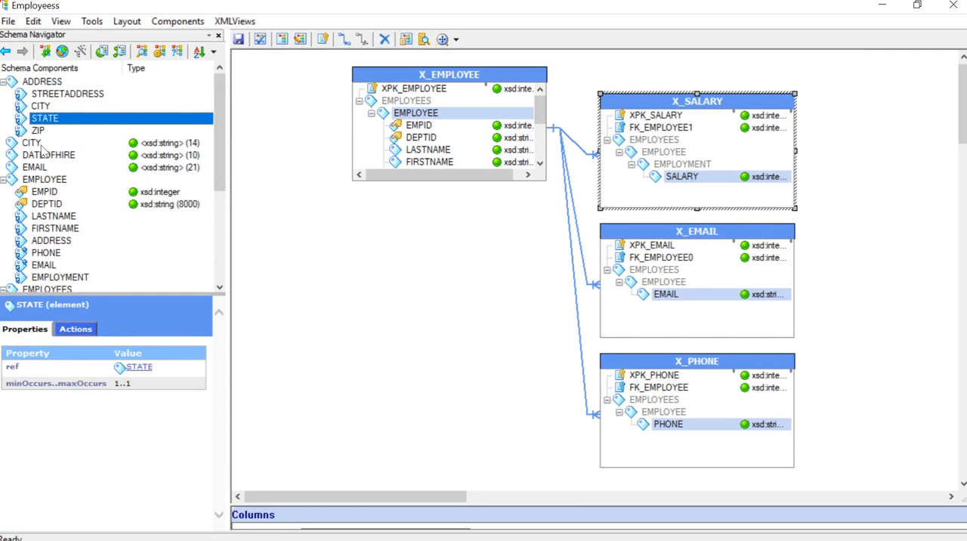
click(48, 155)
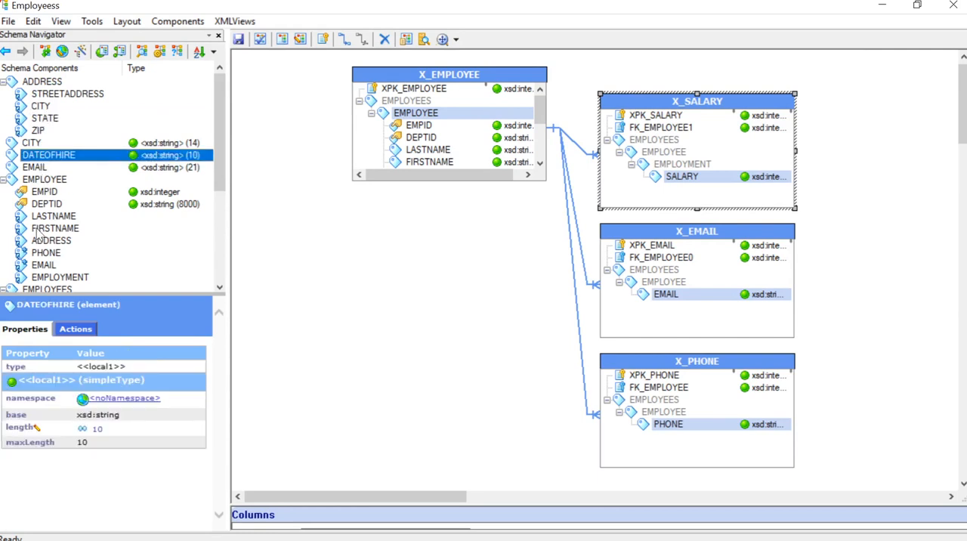
click(55, 228)
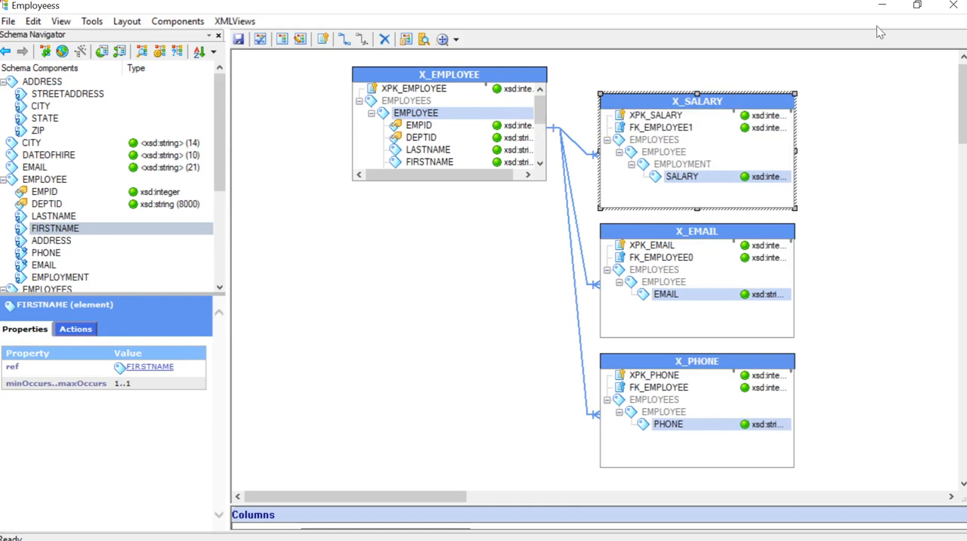
mouse_move(882, 5)
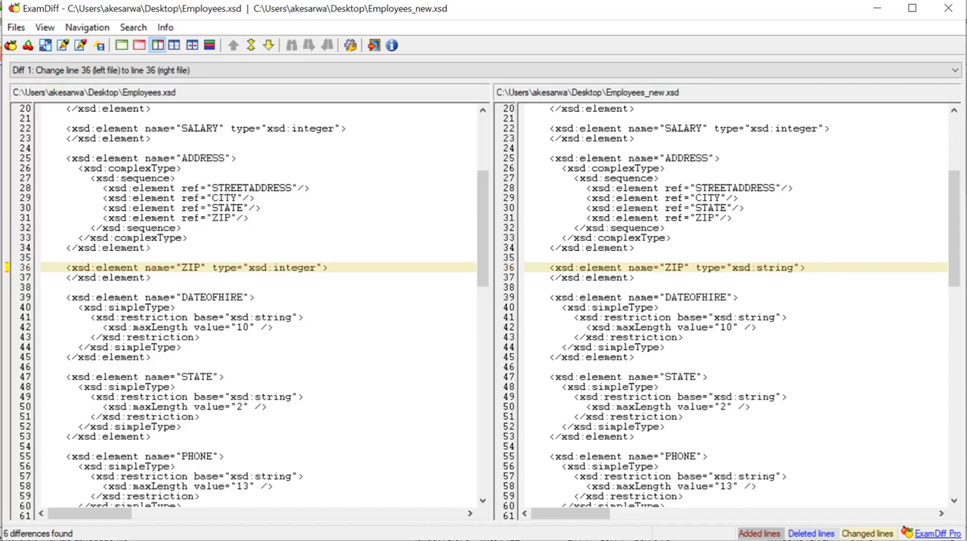
mouse_move(751, 87)
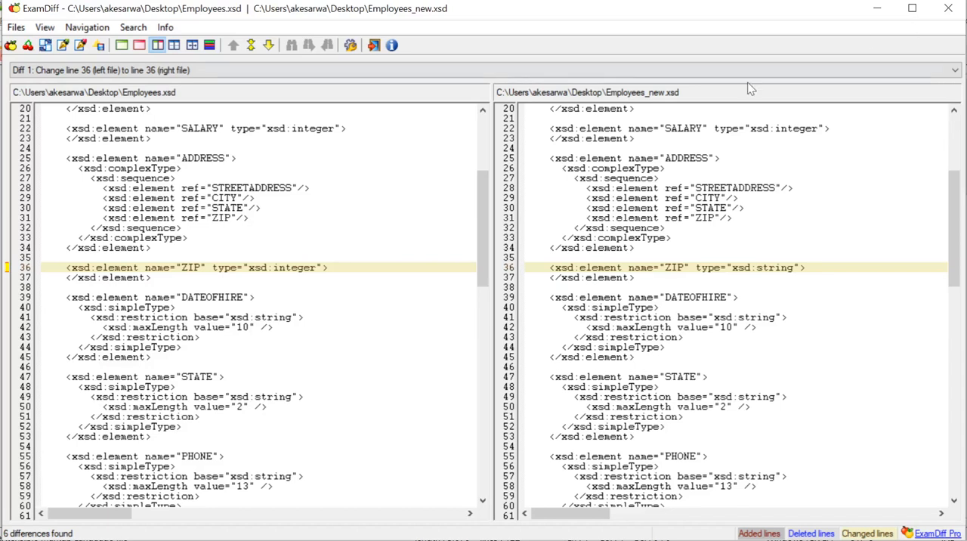
mouse_move(680, 92)
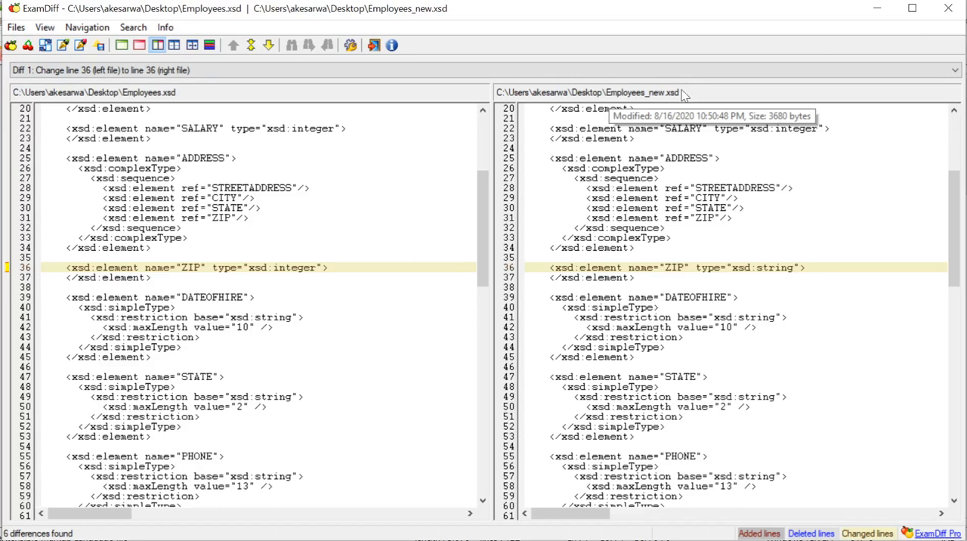
mouse_move(684, 95)
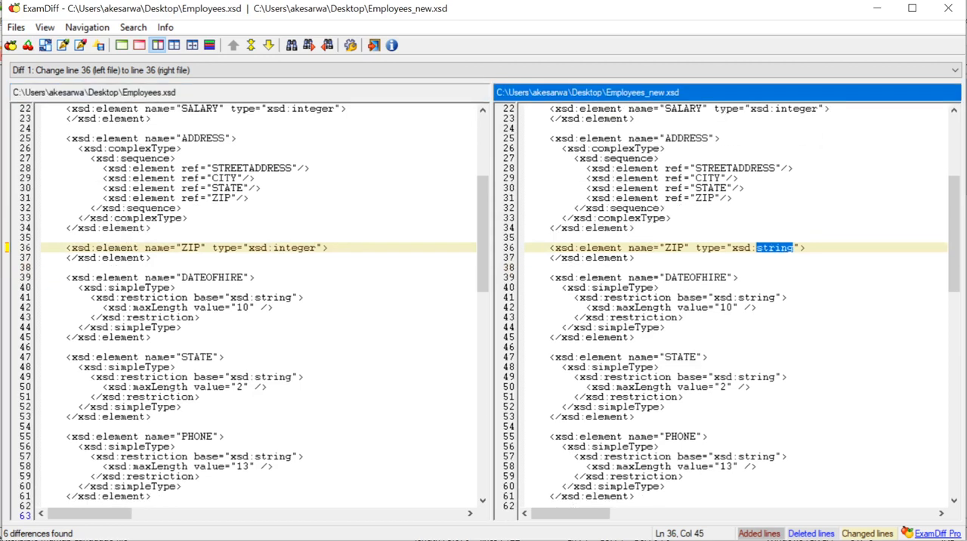
Step: Scroll the ExamDiff comparison to the ZIP integer-versus-string difference
scroll(down, 3)
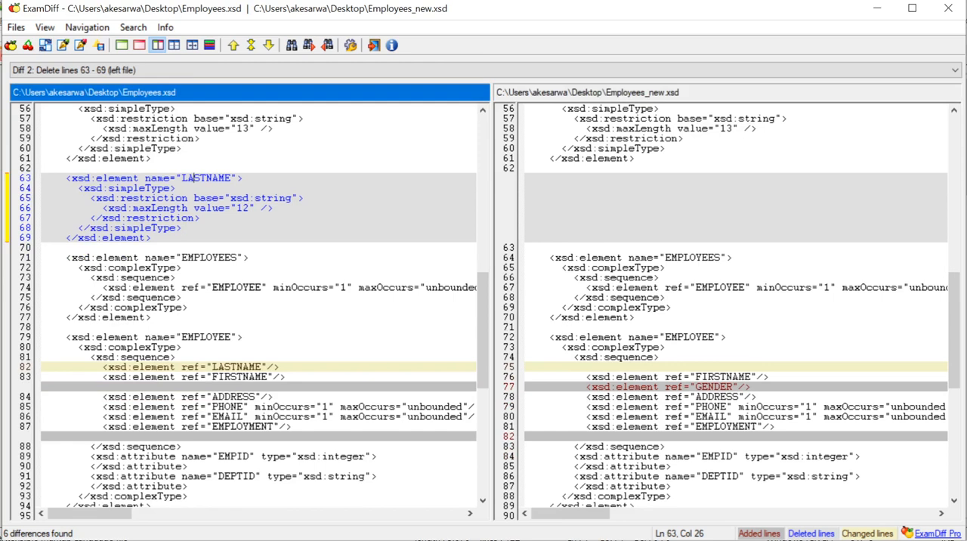
Step: Highlight the removed LASTNAME element name in the old schema pane
double_click(205, 177)
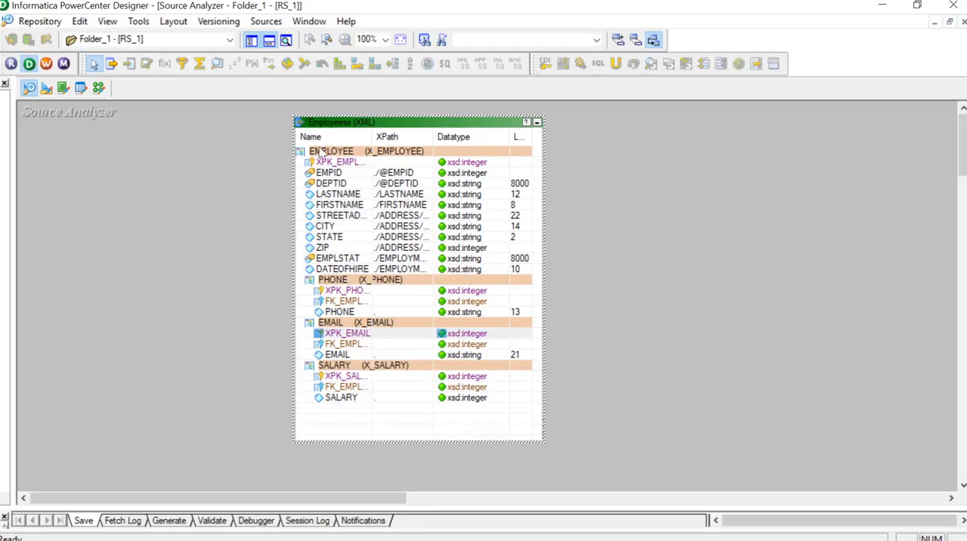
mouse_move(302, 89)
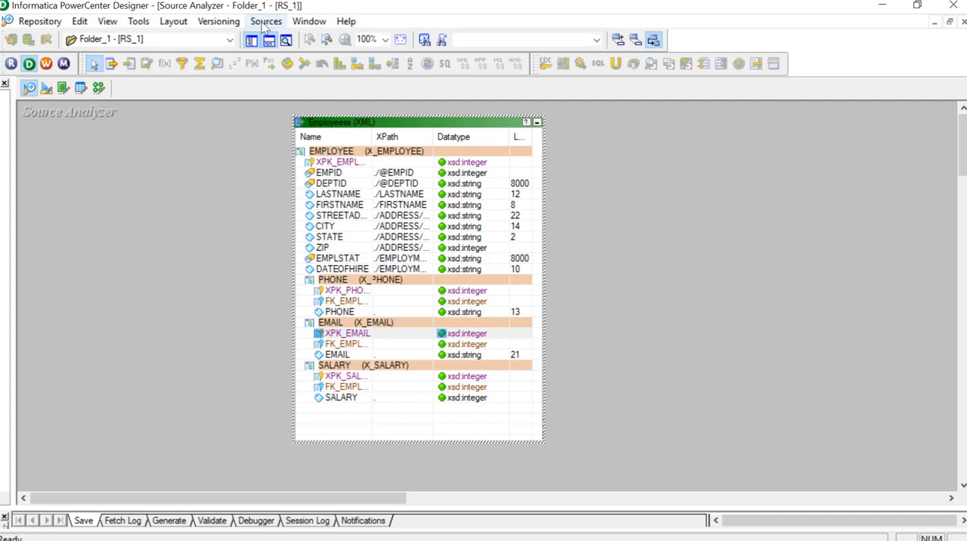
click(266, 21)
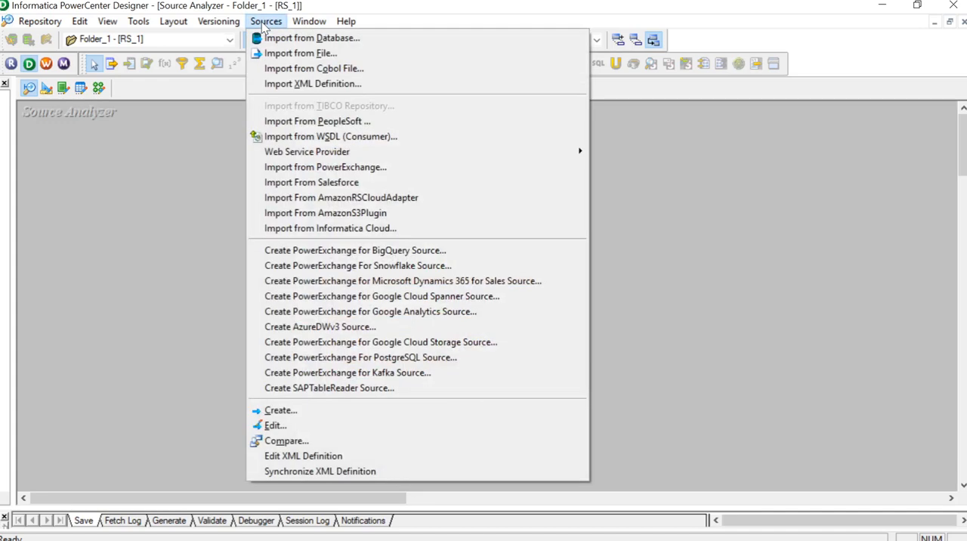
mouse_move(320, 471)
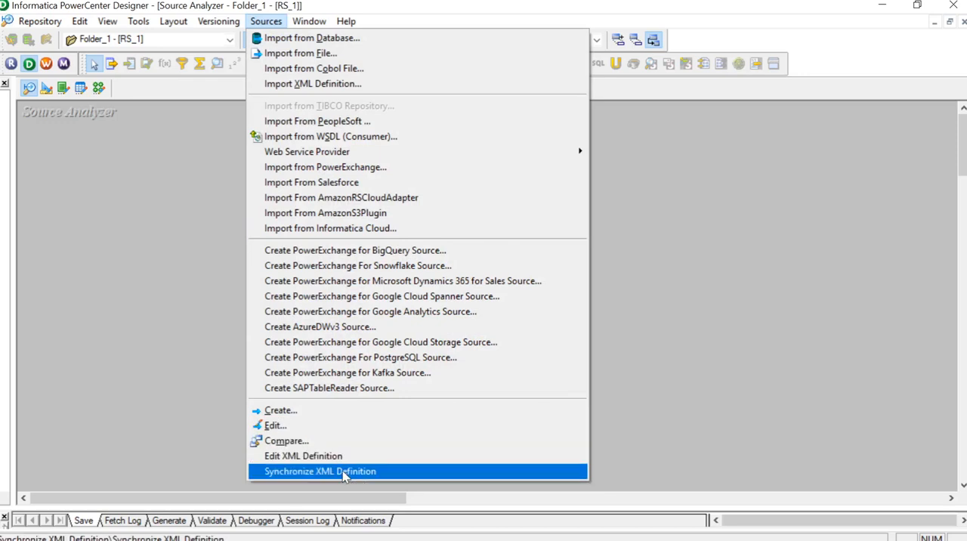
click(320, 471)
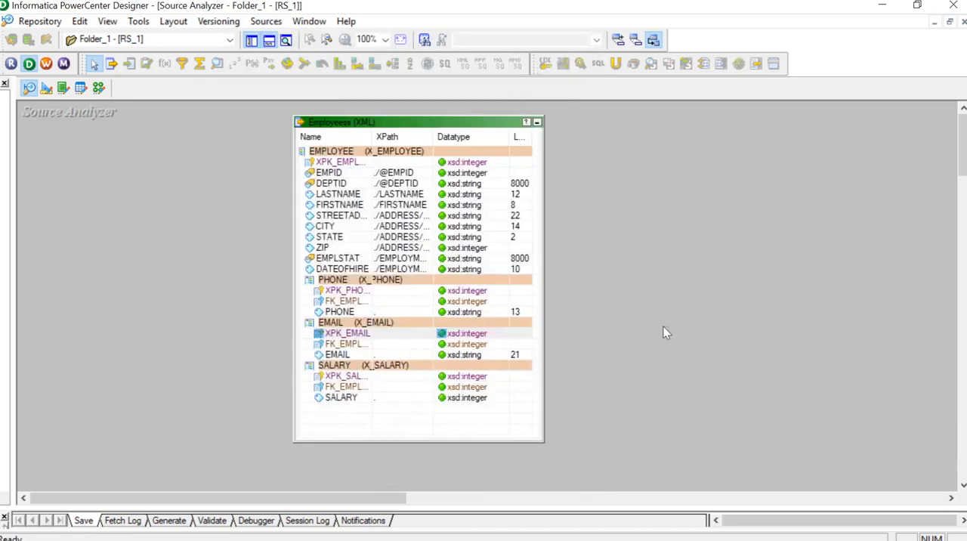
Step: Synchronize the Employees source definition with the Employees_new schema file
click(348, 333)
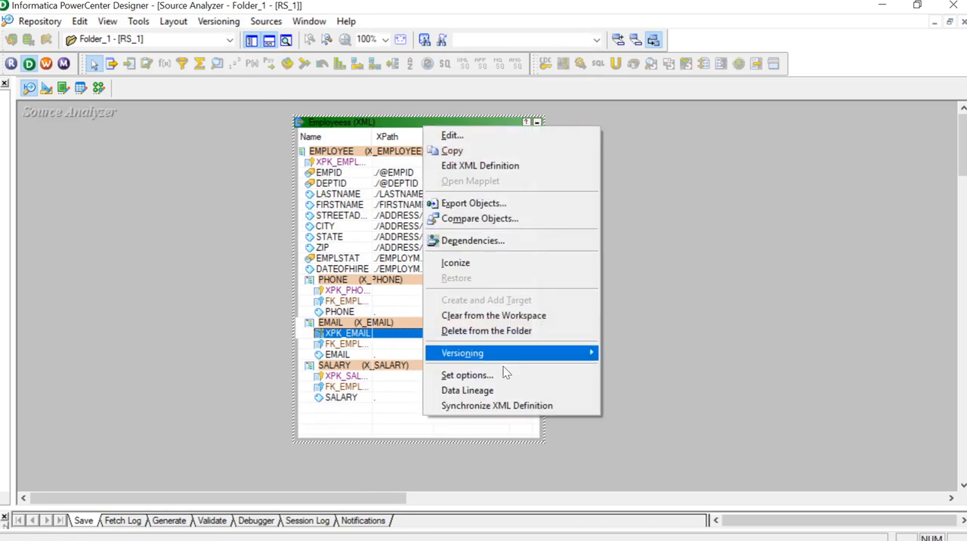
mouse_move(497, 405)
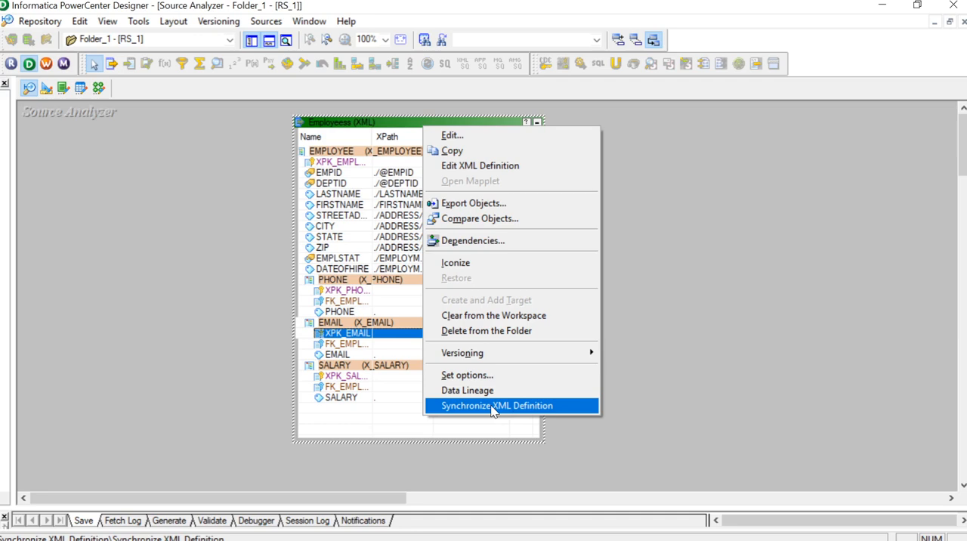
mouse_move(520, 411)
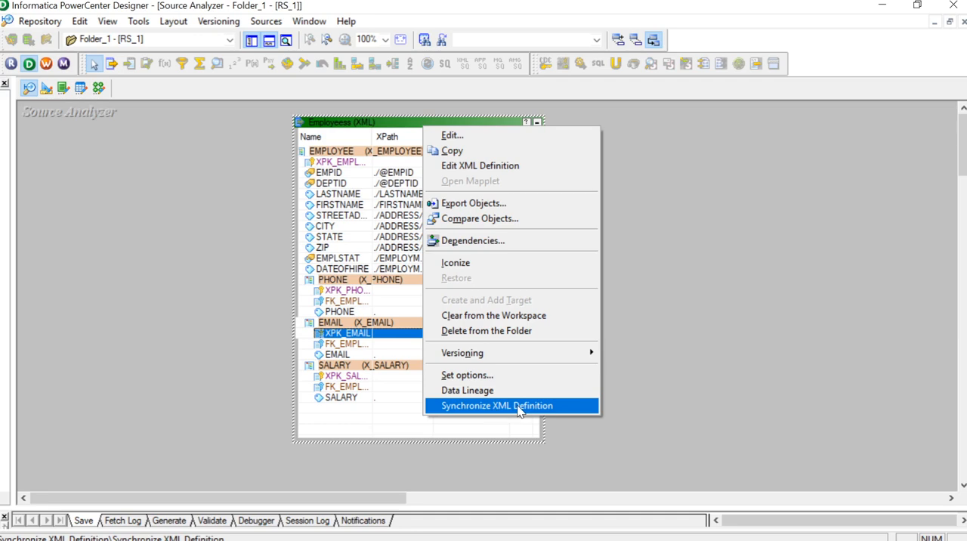
click(497, 406)
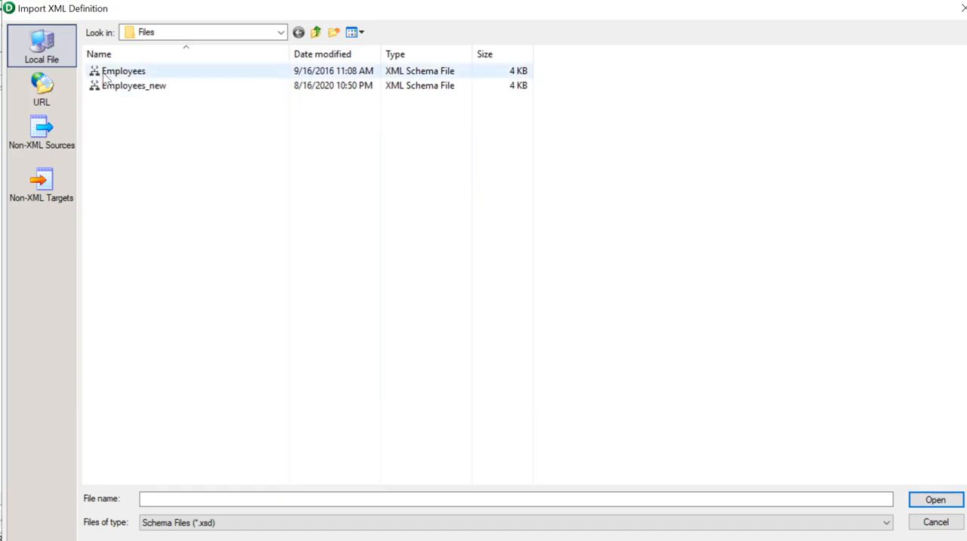
click(133, 85)
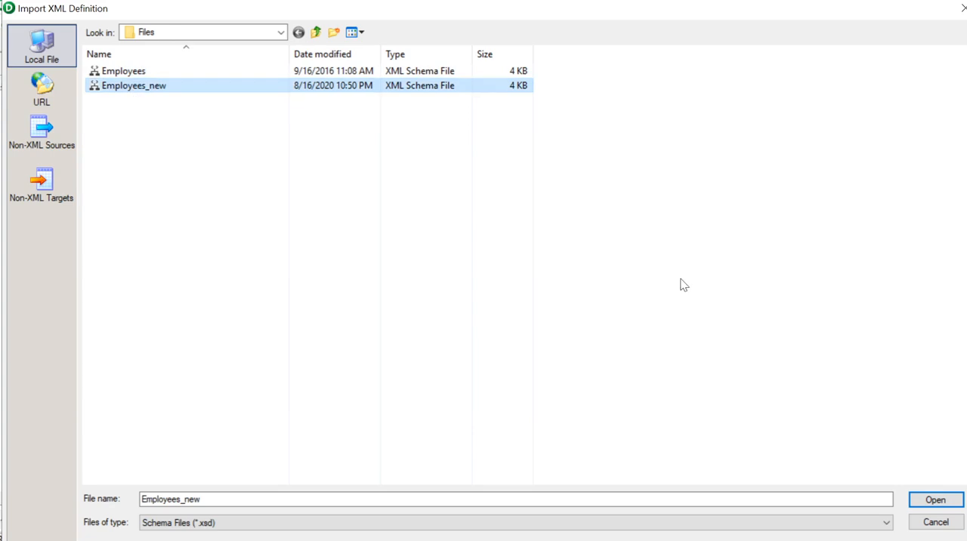
click(935, 500)
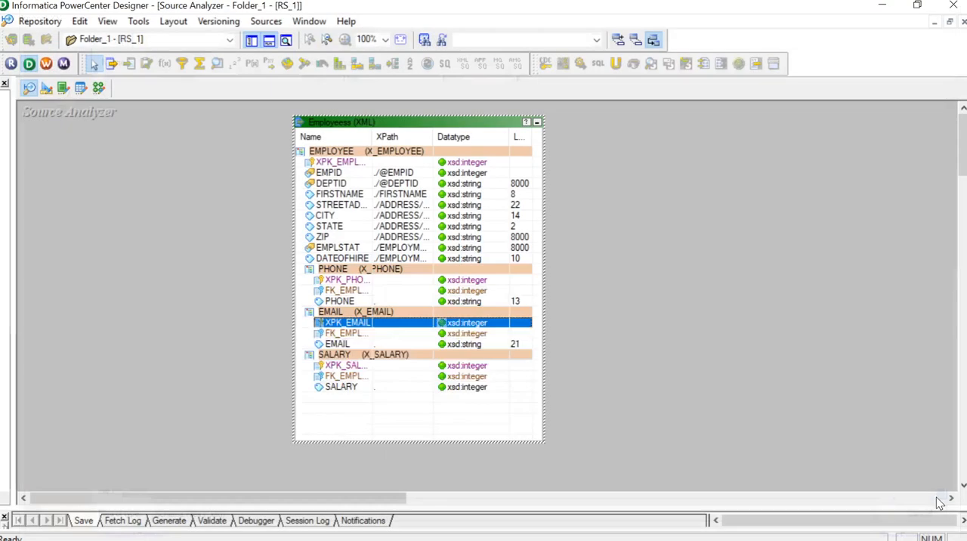
mouse_move(398, 164)
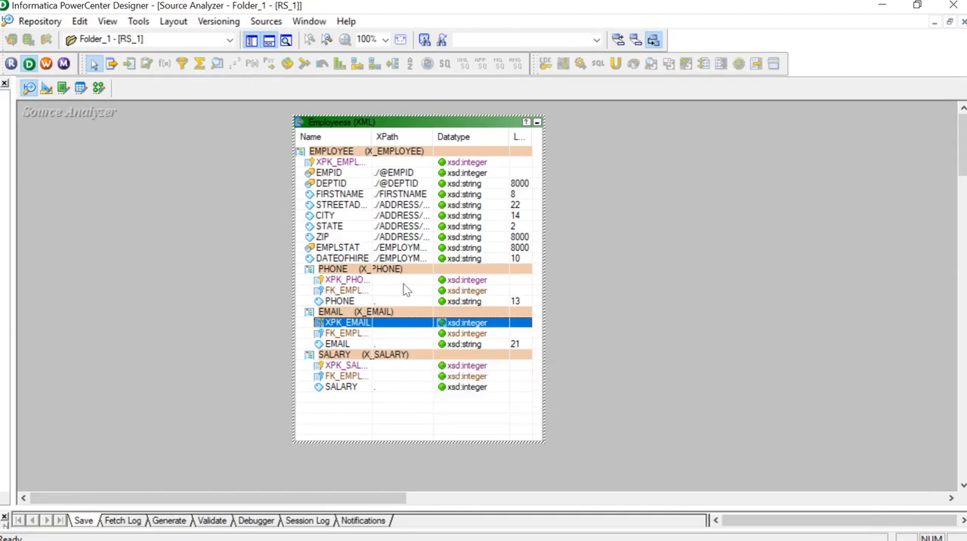
mouse_move(428, 143)
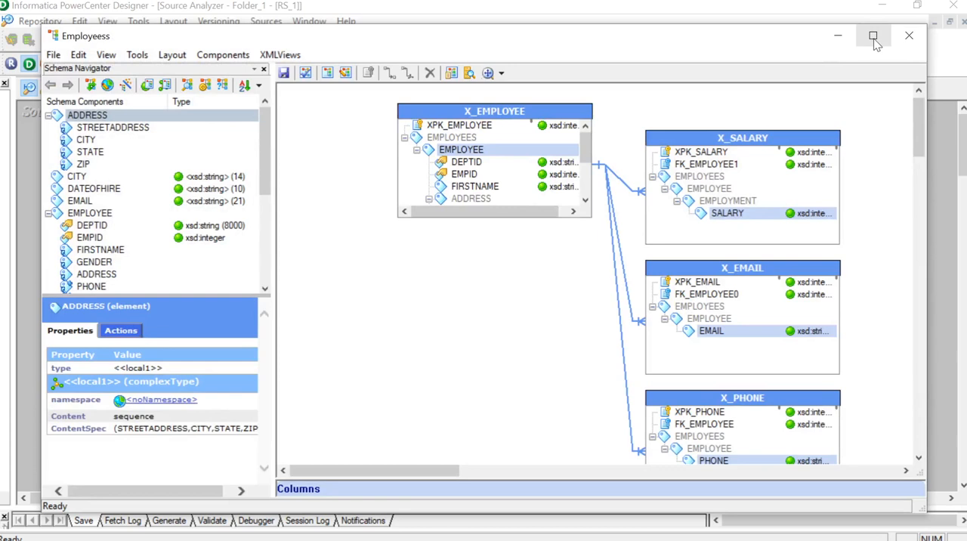
mouse_move(873, 35)
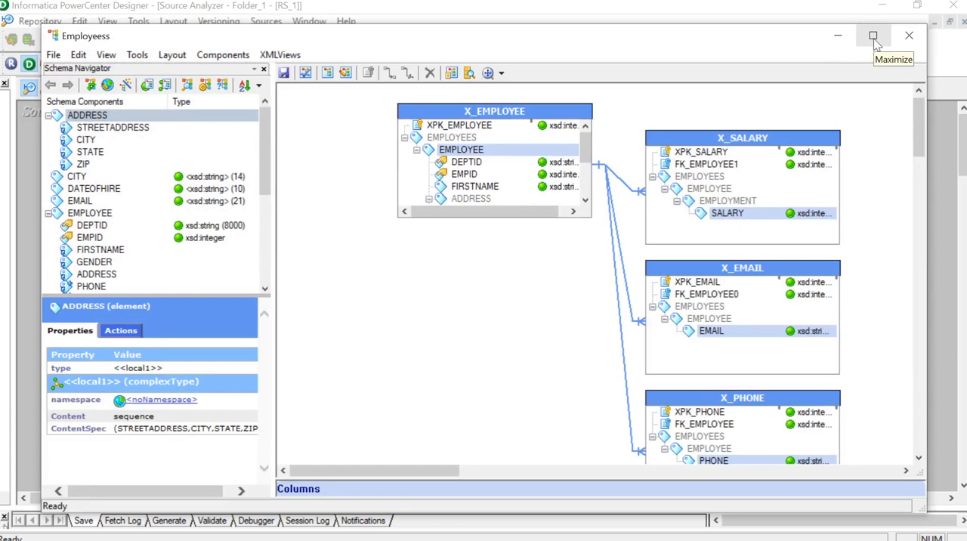
Step: Maximize the XML Editor, inspect the GENDER element, and show the X_EMPLOYEE view columns
click(873, 35)
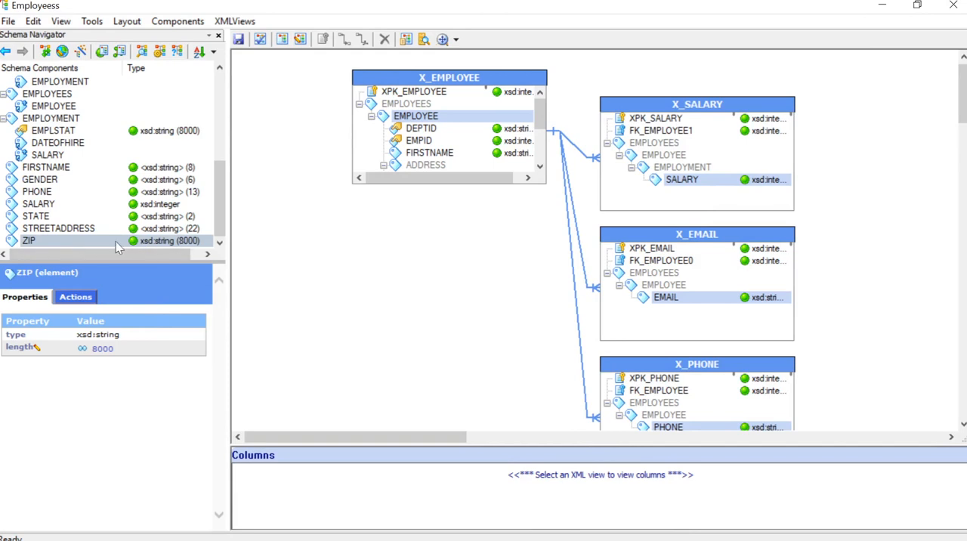
mouse_move(179, 246)
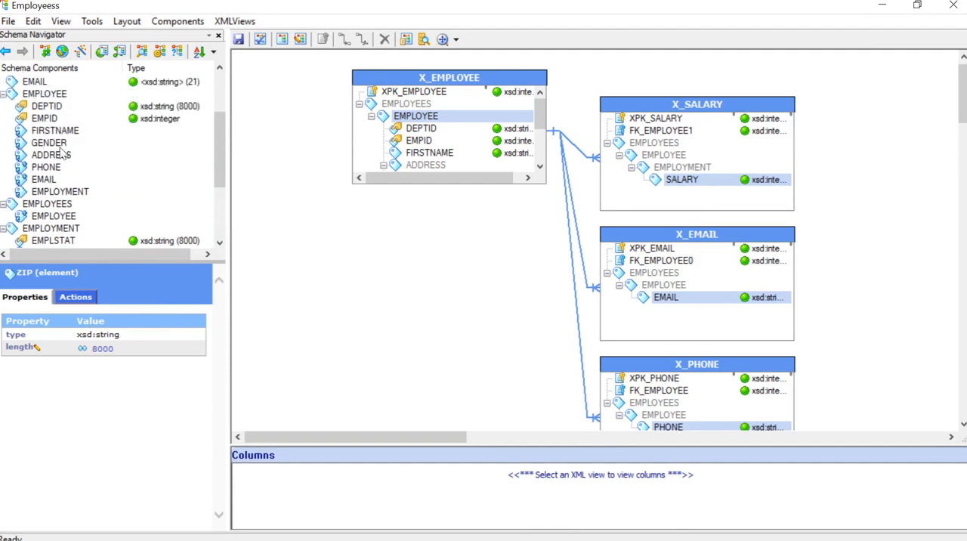
click(48, 143)
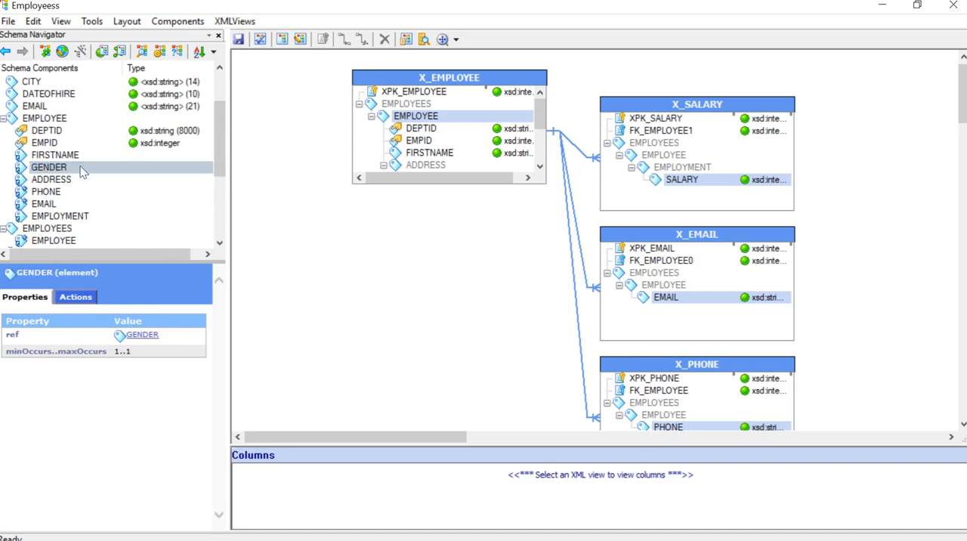
click(49, 167)
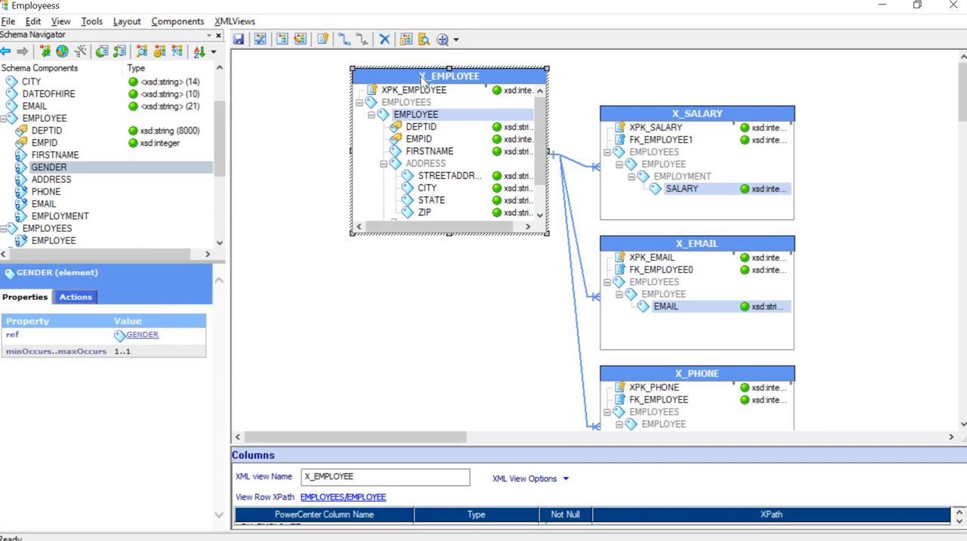
mouse_move(435, 144)
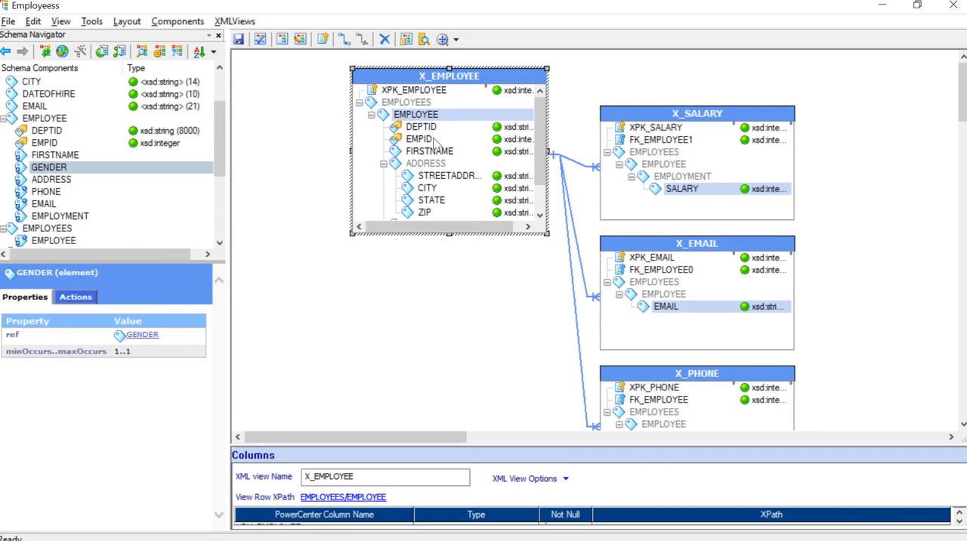
click(430, 150)
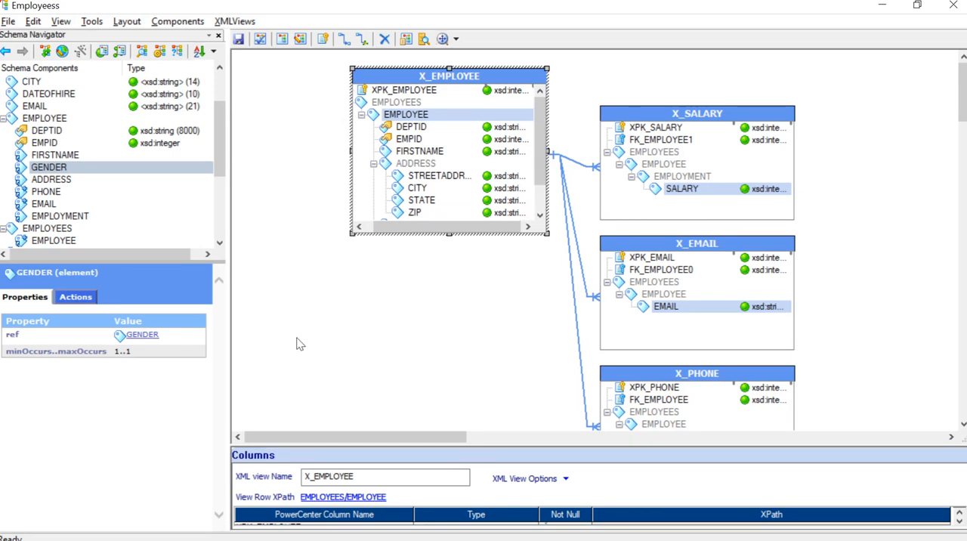
Step: Add GENDER from the XPath Navigator to the X_EMPLOYEE view after FIRSTNAME
right_click(419, 150)
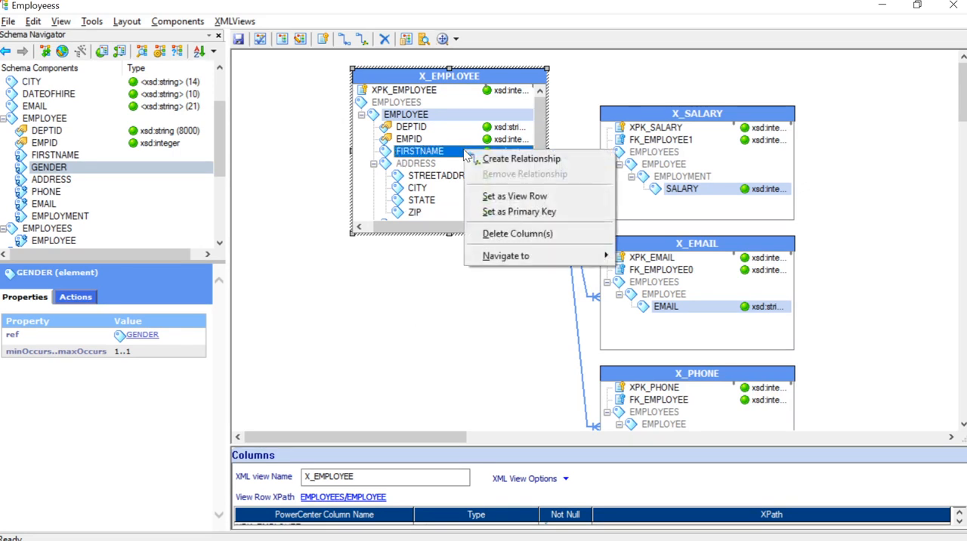
mouse_move(505, 256)
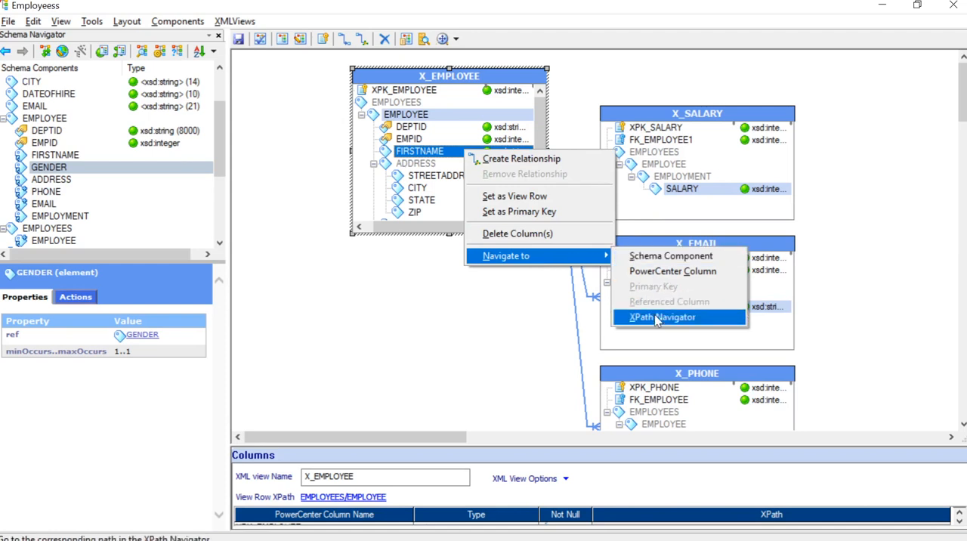
click(661, 317)
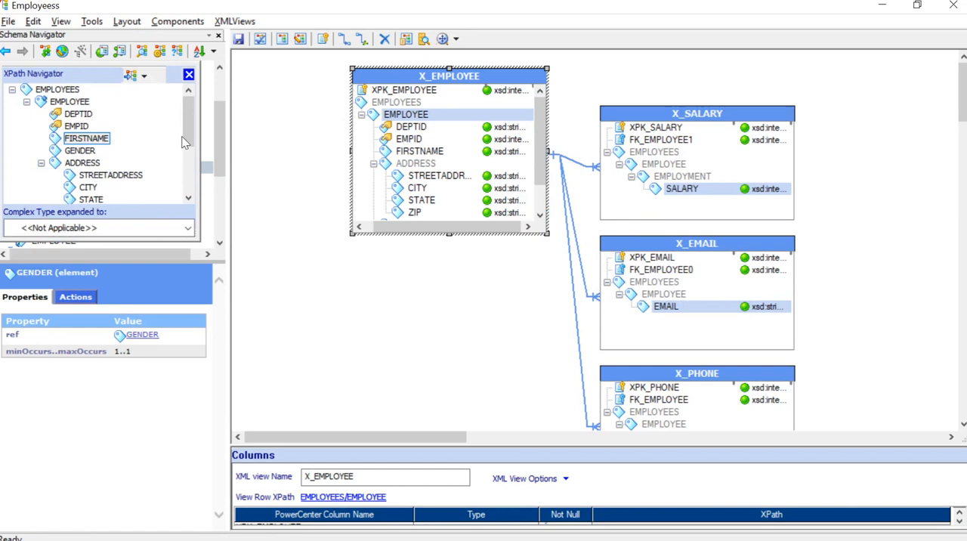
click(79, 150)
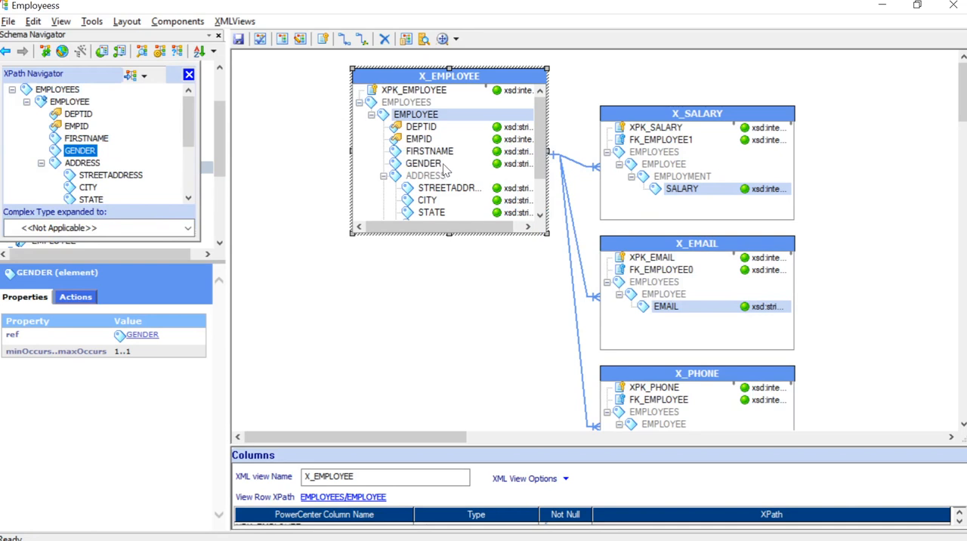
click(423, 163)
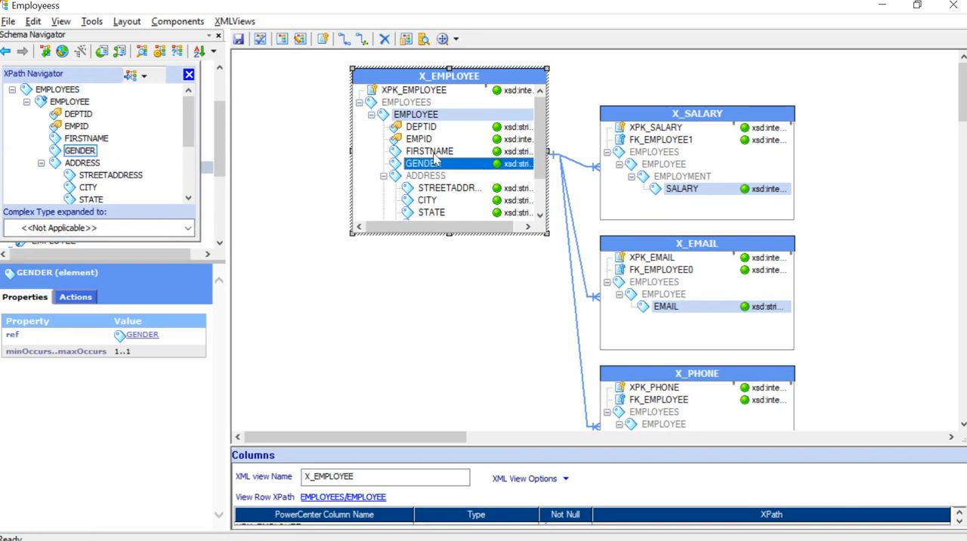
click(423, 163)
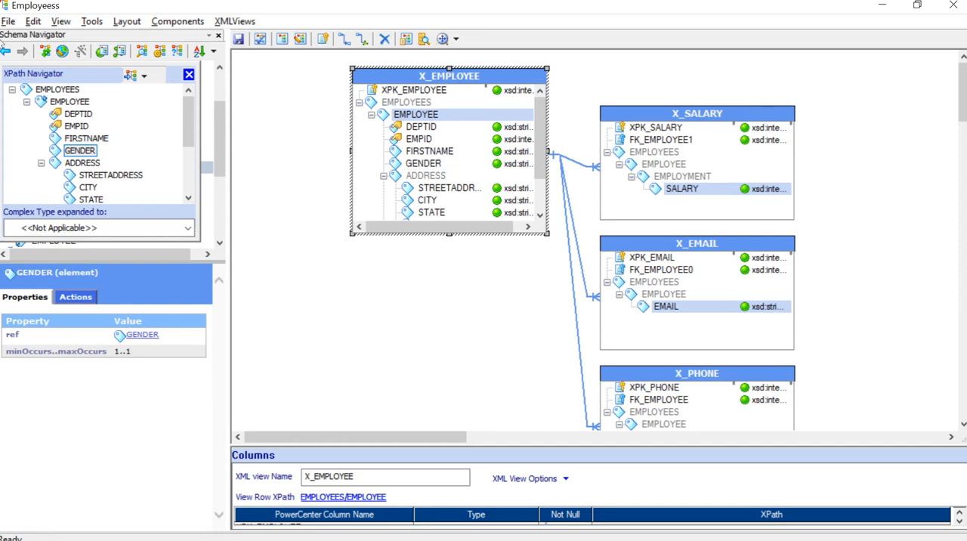
click(9, 21)
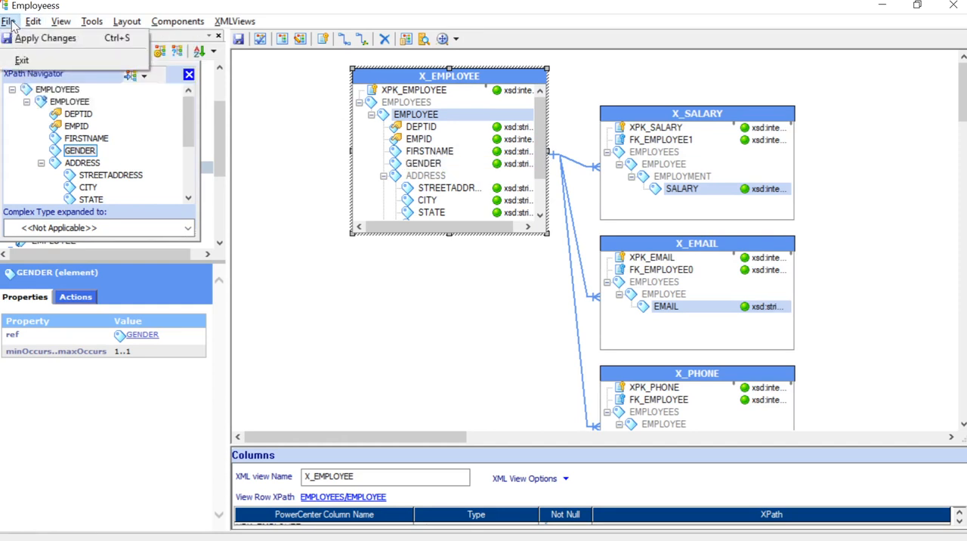
Step: Apply the XML Editor changes, then check the GENDER, FIRSTNAME and STREETADDRESS columns
click(8, 21)
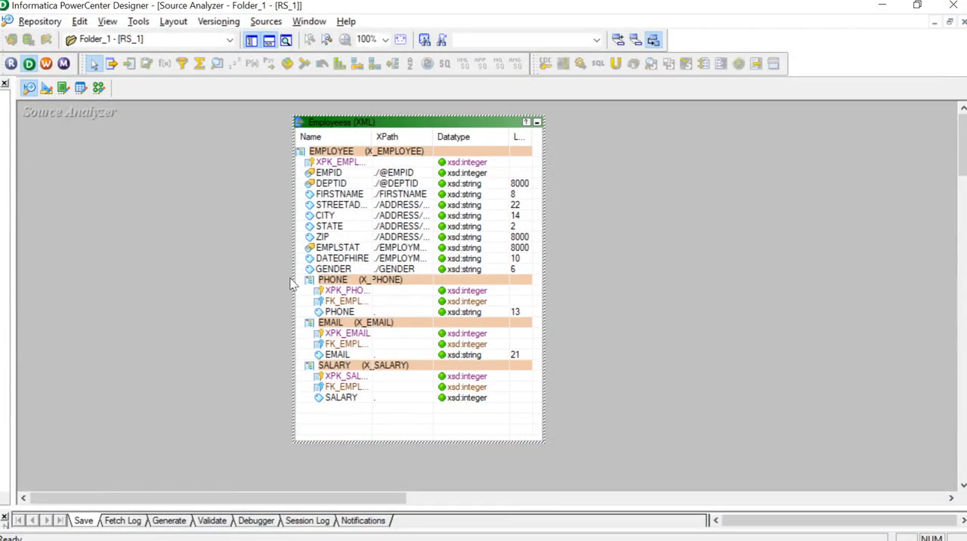
click(333, 269)
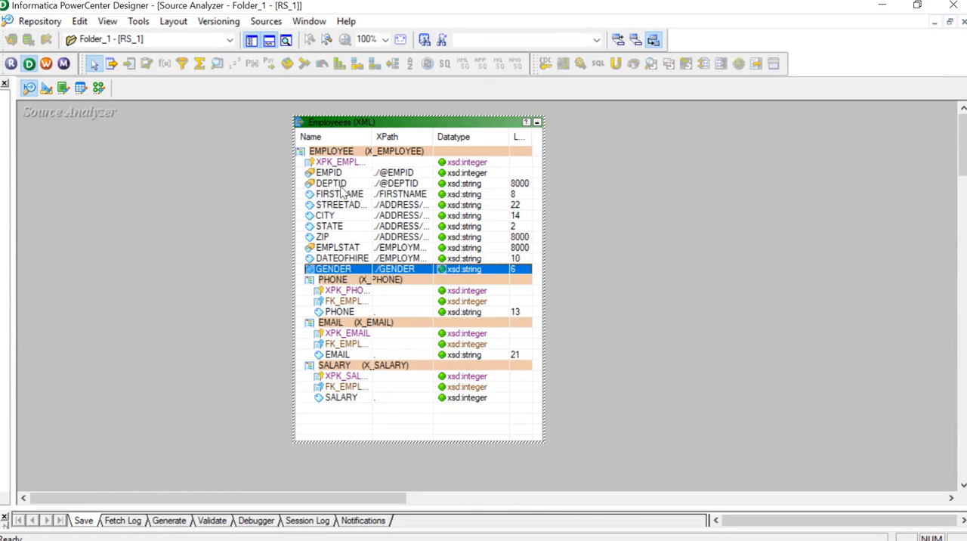
click(340, 194)
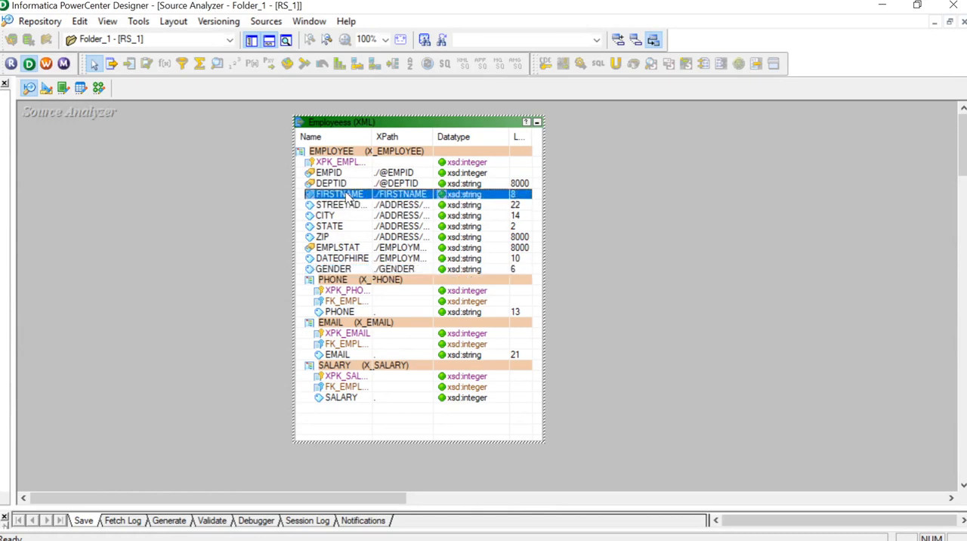
click(340, 205)
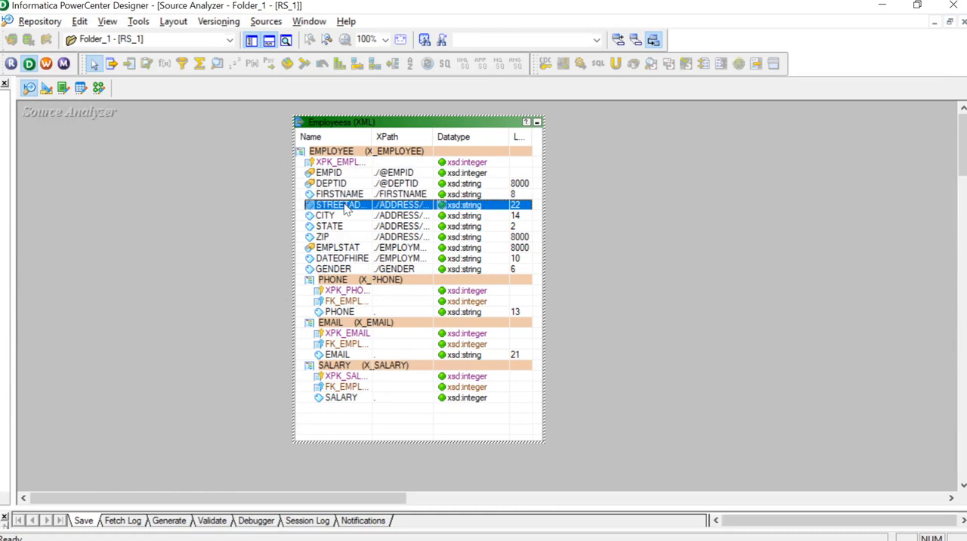